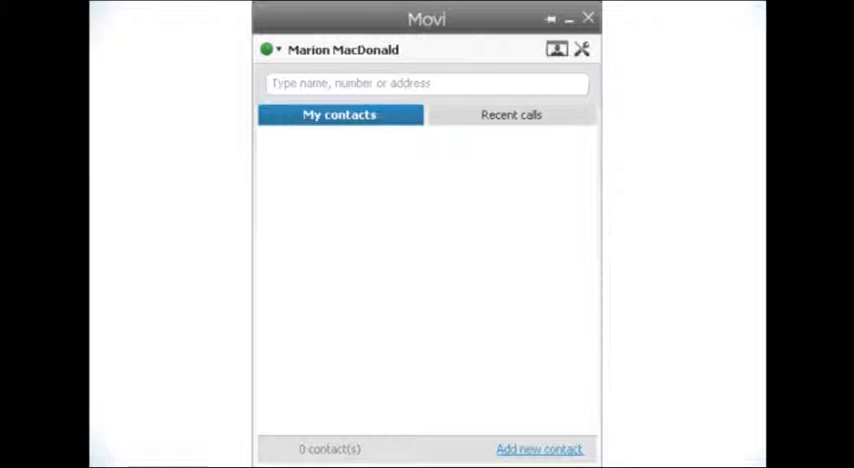
Show the Video page of the Movi settings with resolution set to high.
{"action": "left_click", "coordinate": [540, 448]}
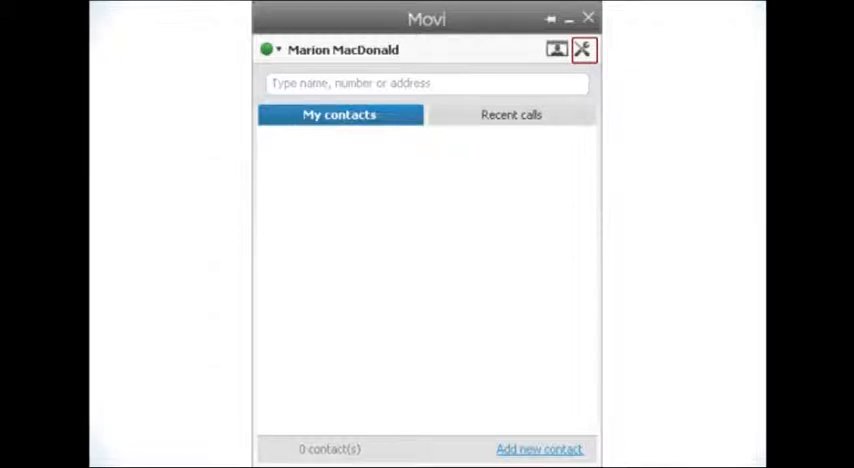
{"action": "left_click", "coordinate": [584, 48]}
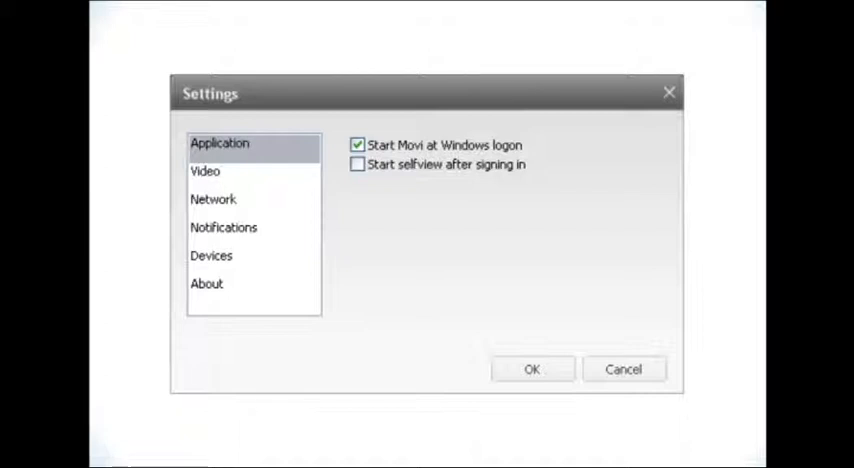
{"action": "left_click", "coordinate": [204, 172]}
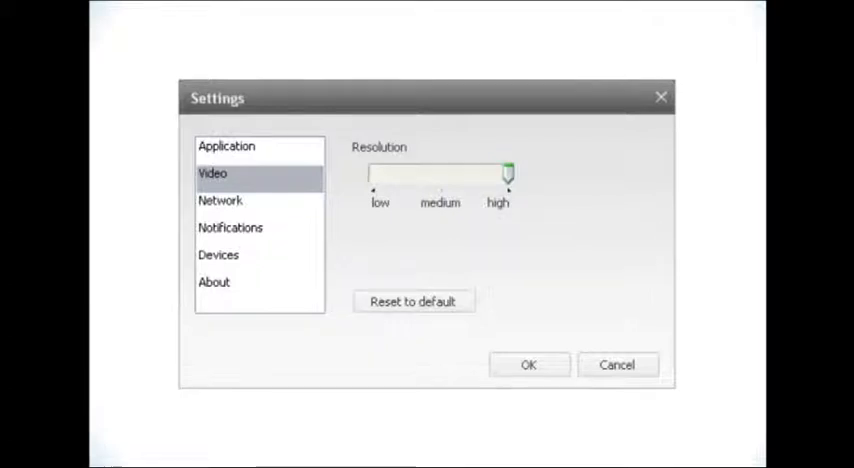
{"action": "left_click", "coordinate": [220, 200]}
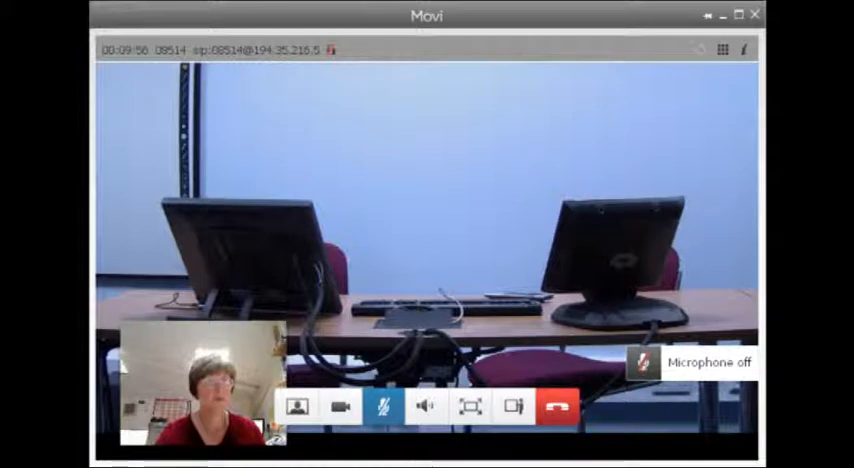
Unmute the microphone during the ongoing call.
{"action": "left_click", "coordinate": [424, 408]}
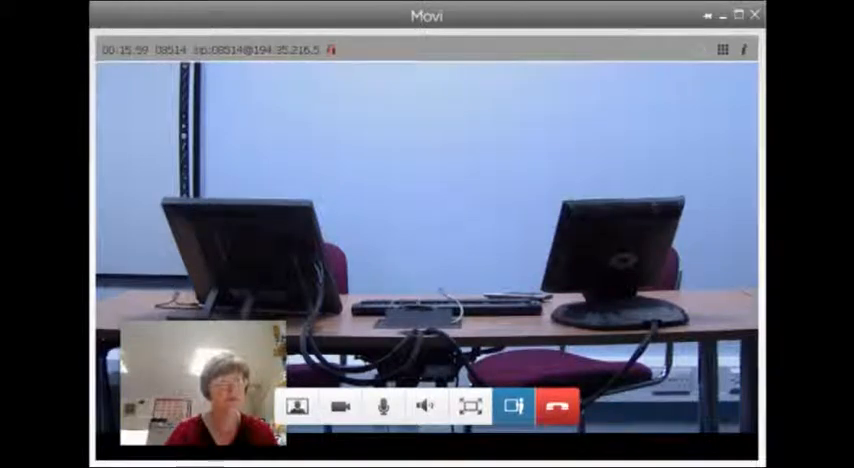
Share the Internet Explorer window with the university website as the presentation.
{"action": "left_click", "coordinate": [496, 408]}
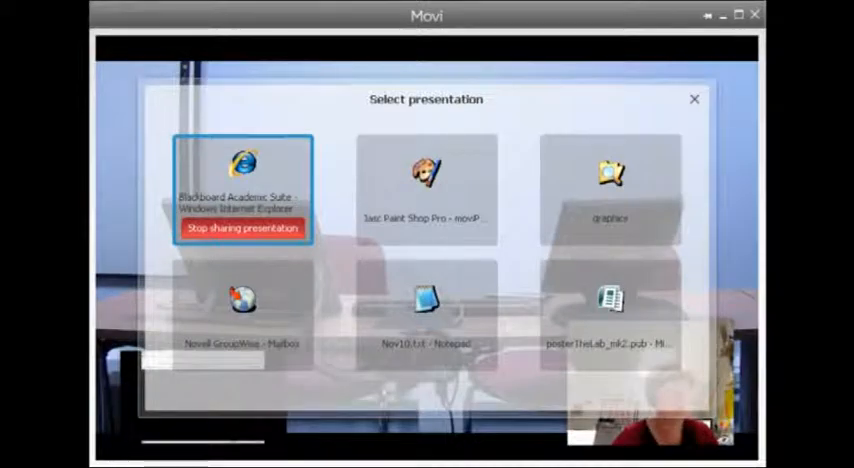
{"action": "left_click", "coordinate": [244, 164]}
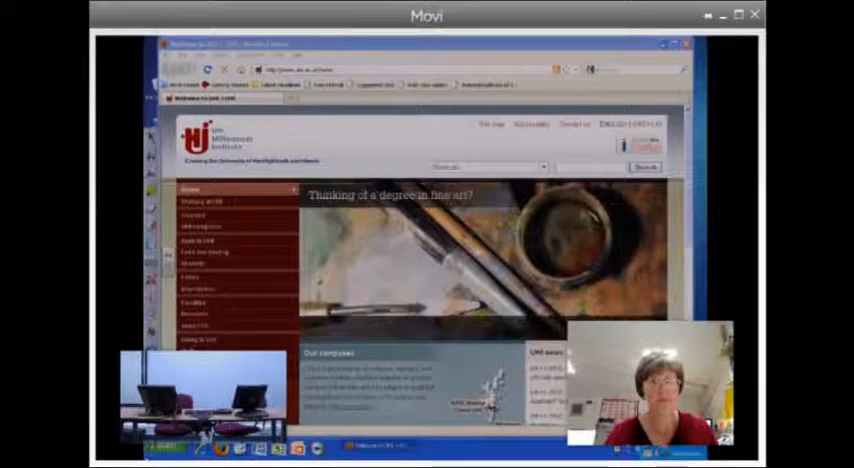